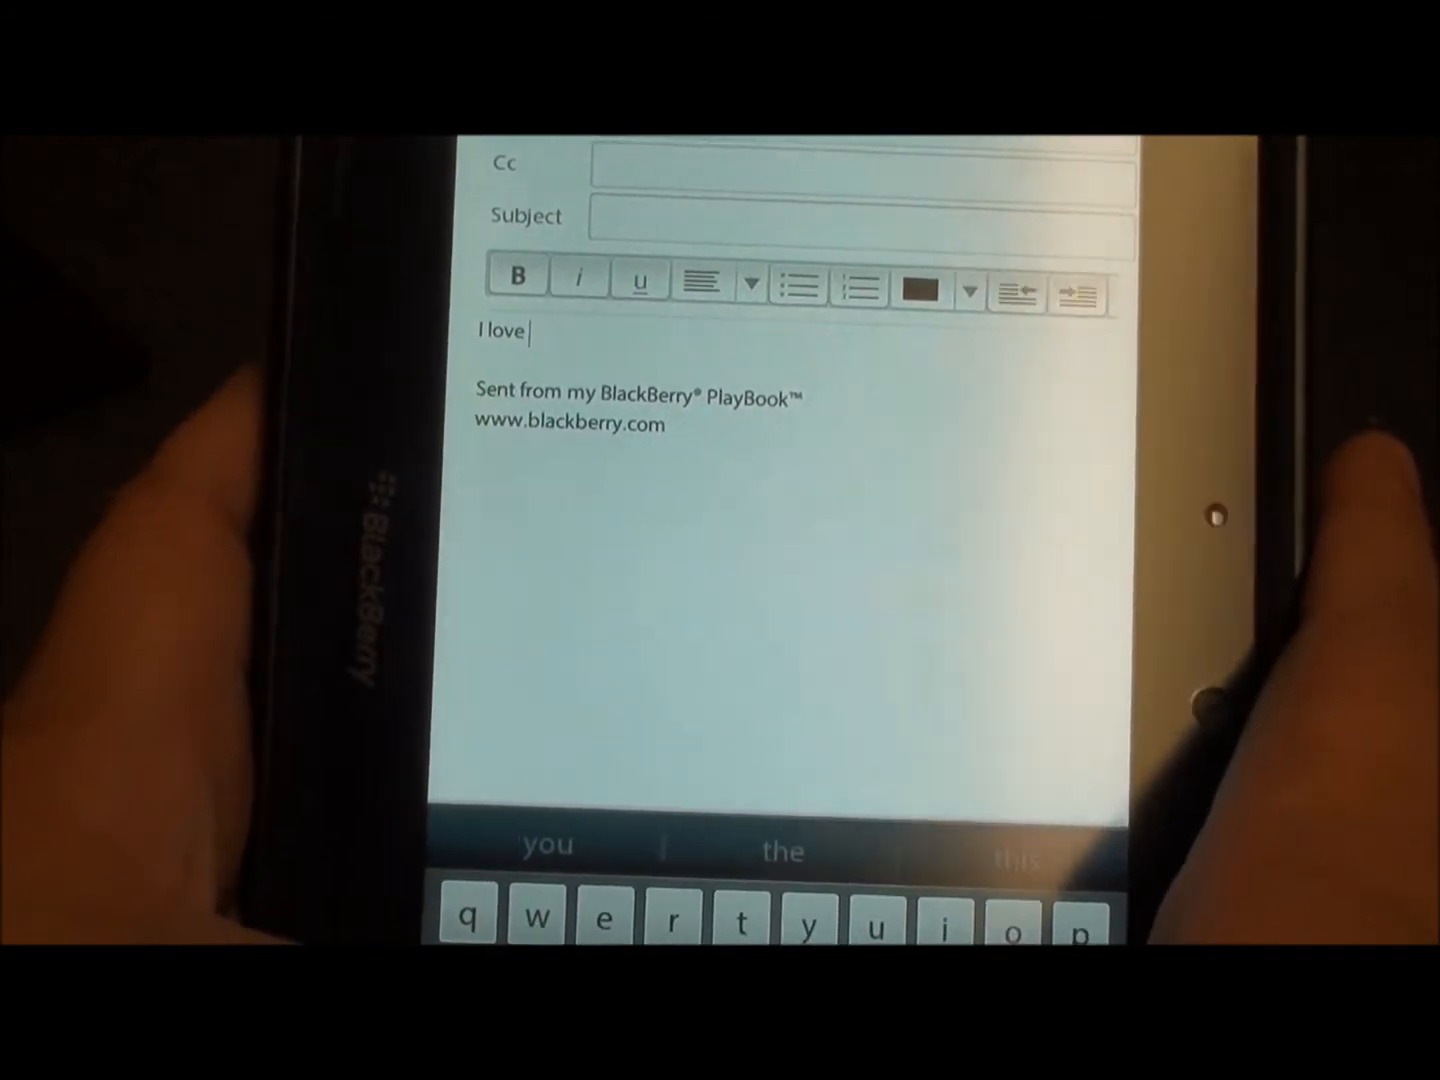
pyautogui.write('blackberry.The and')
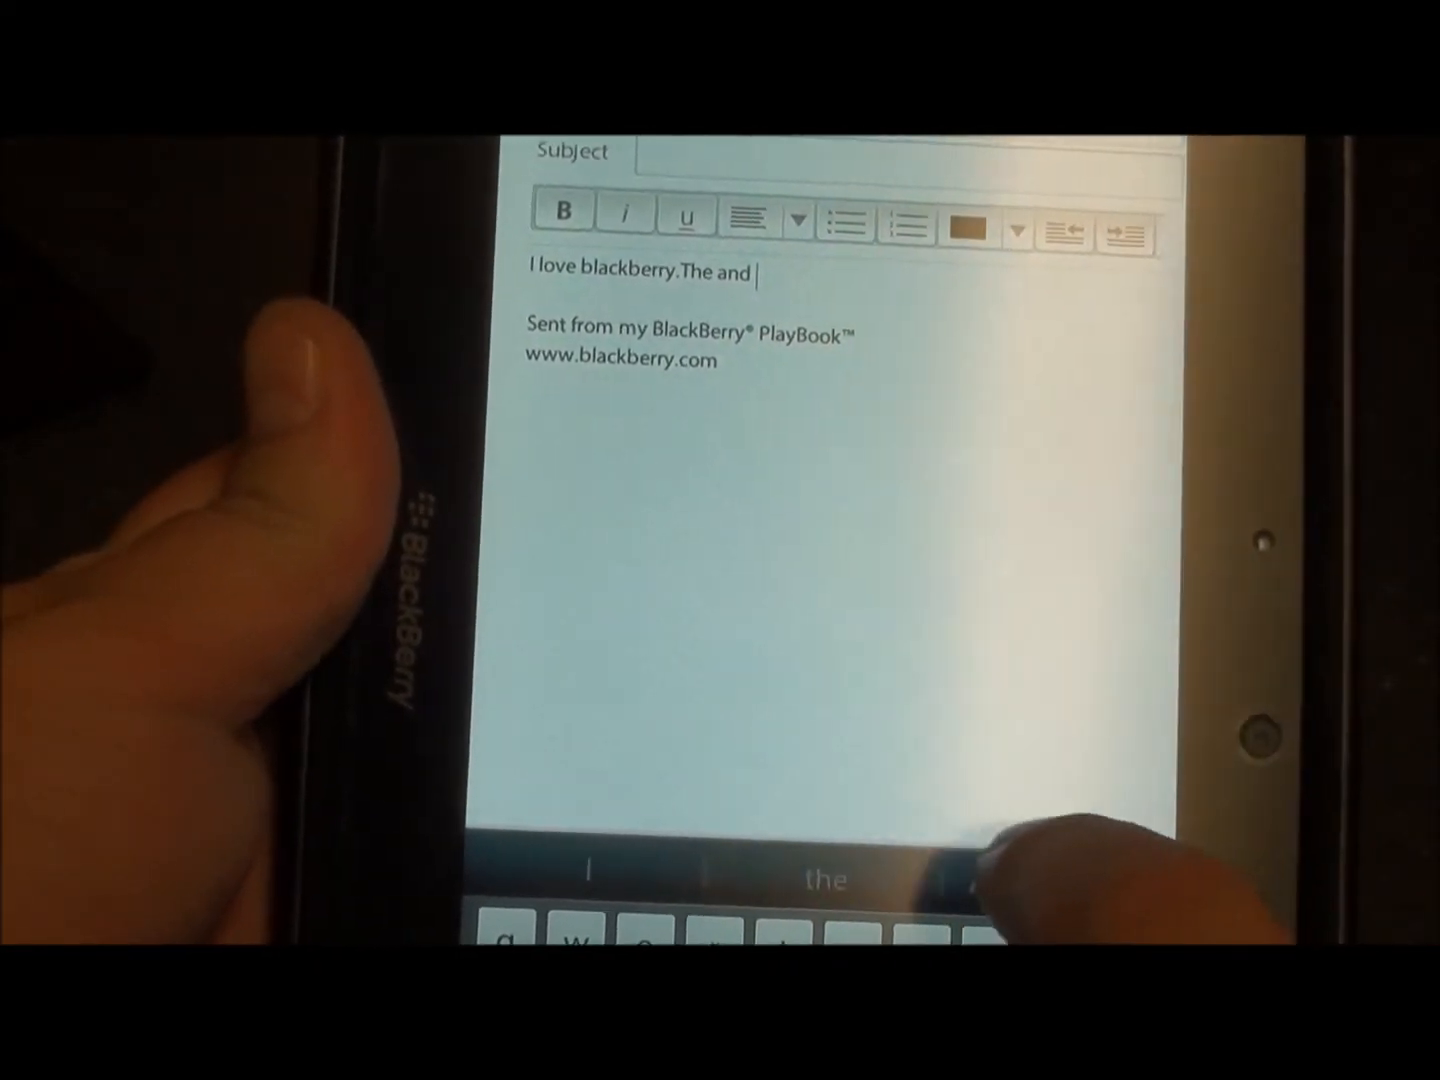
pyautogui.write('the rest')
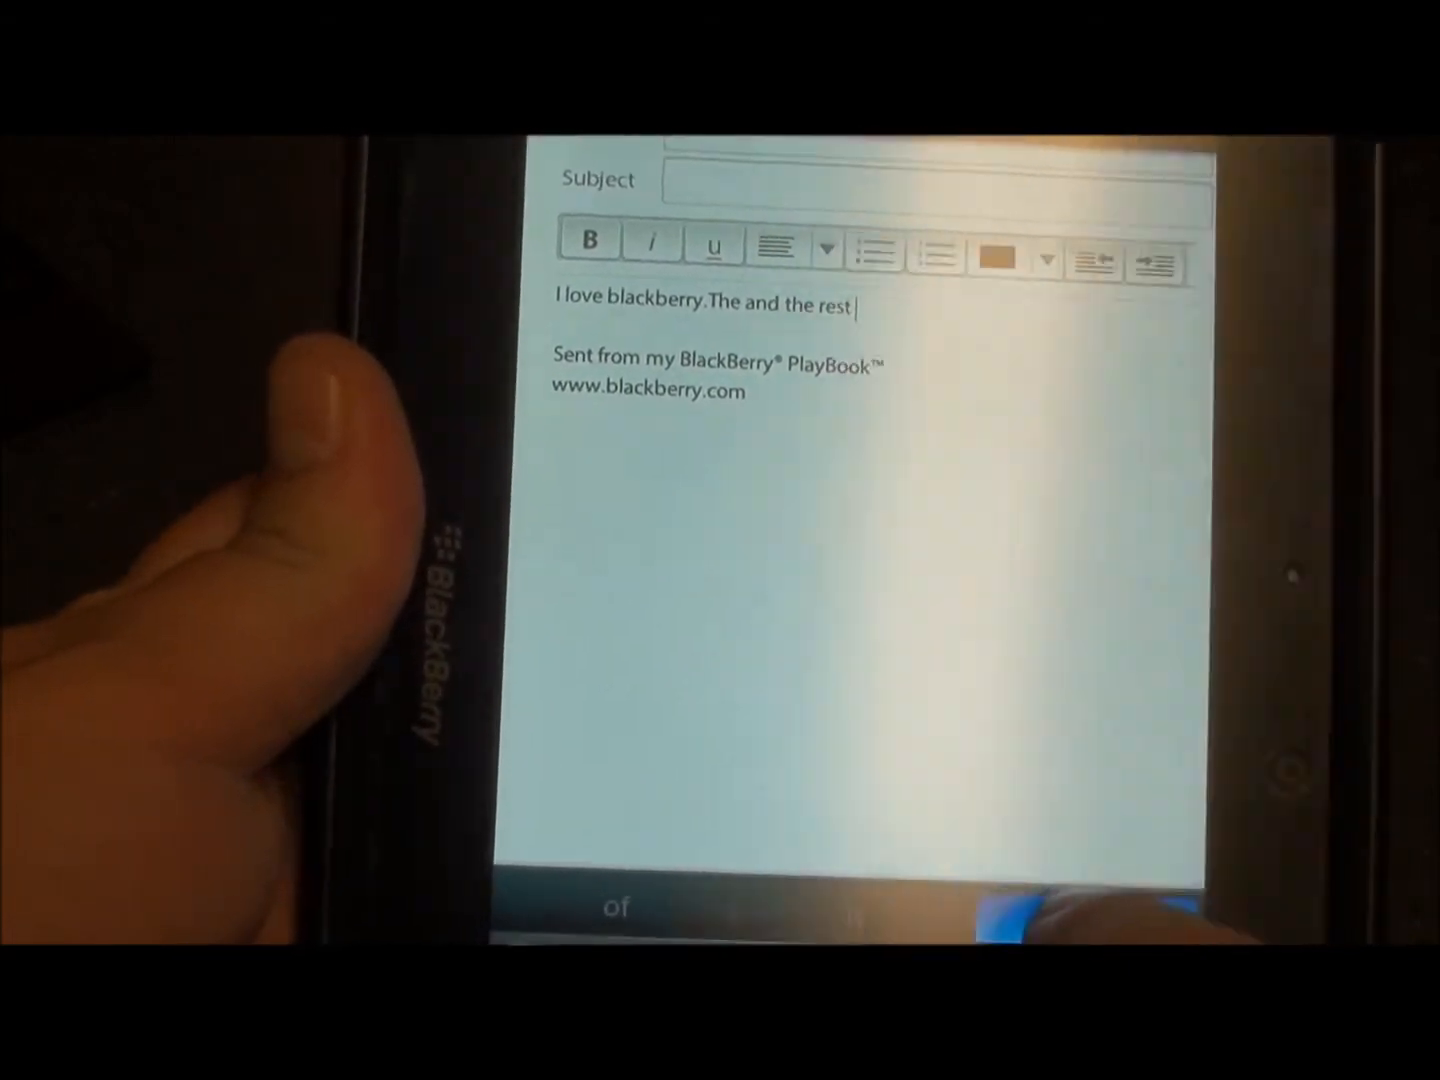
pyautogui.write('are not the same')
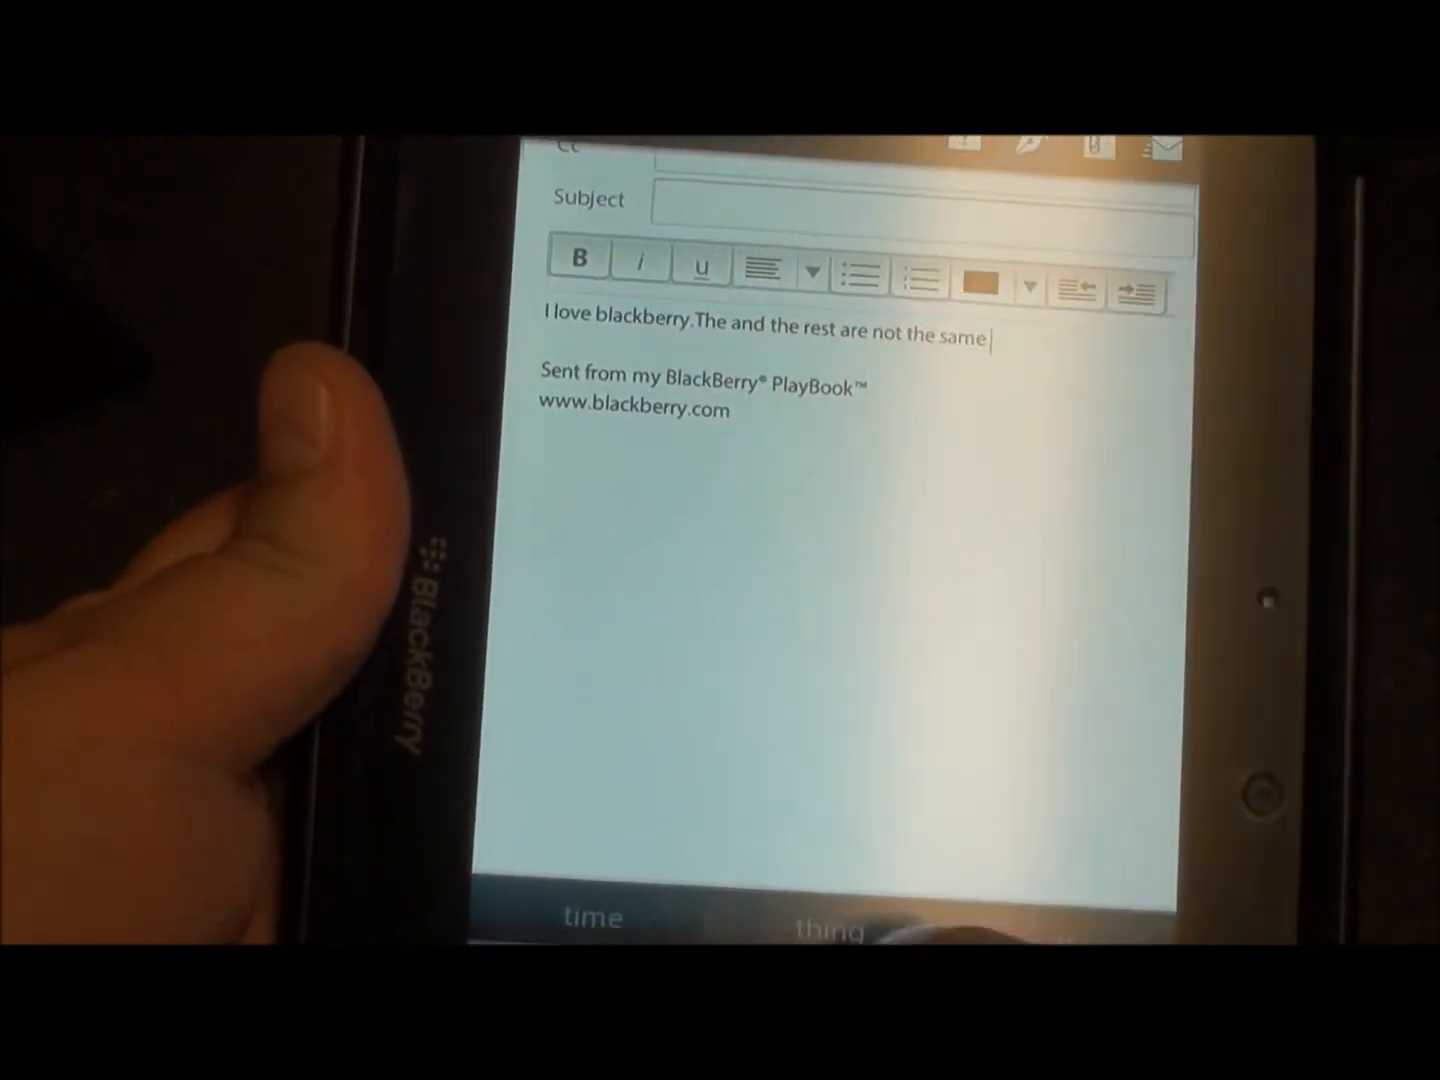
pyautogui.write('thing as you want to be in the')
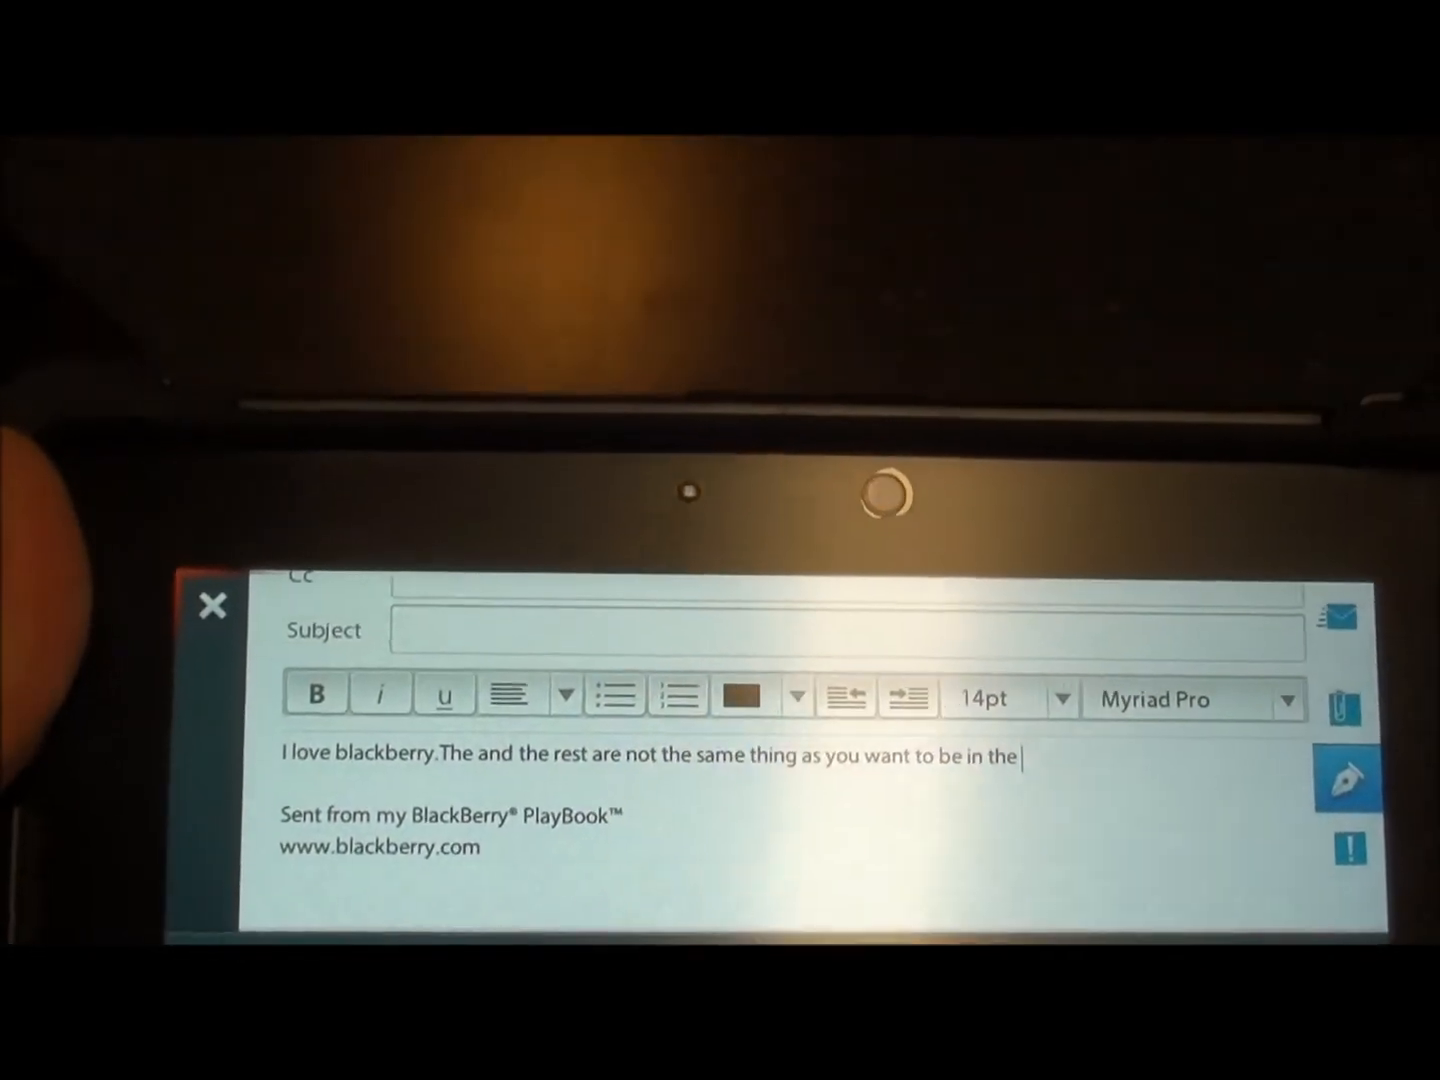
pyautogui.write('Beta release')
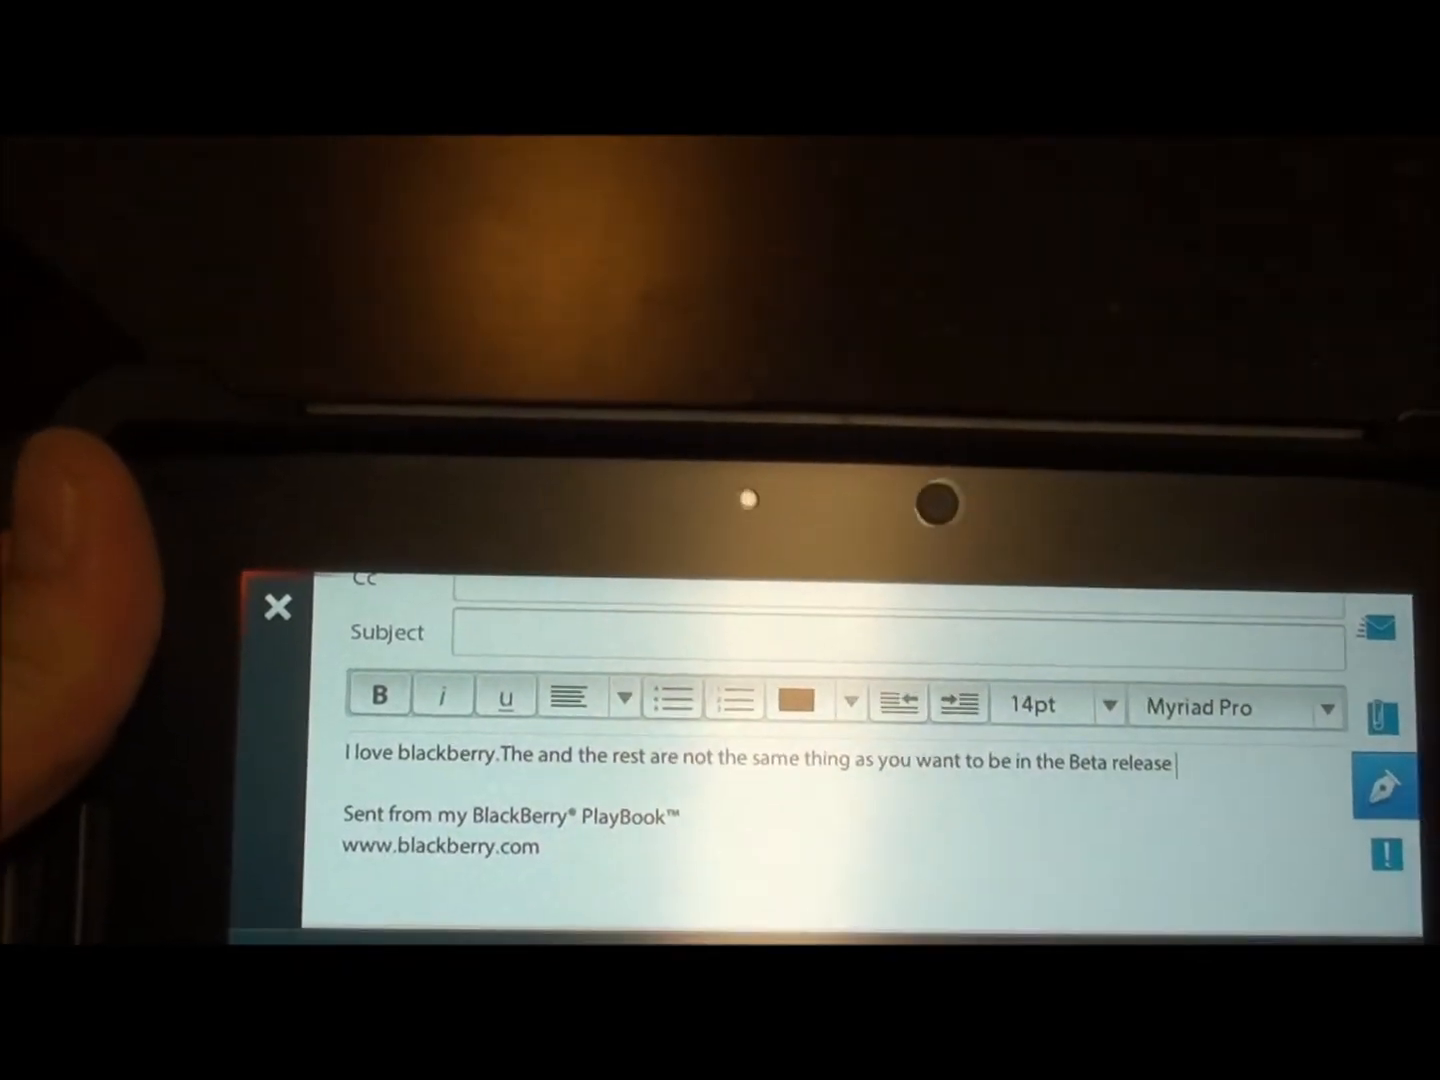